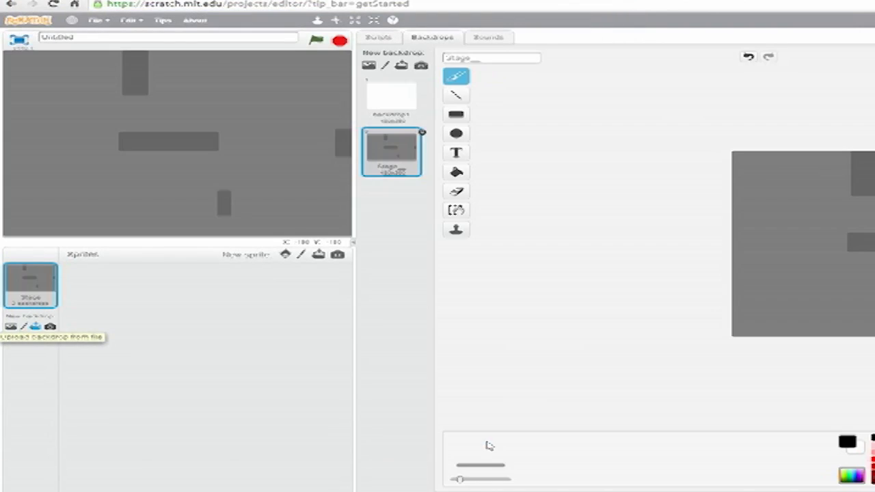
# - Delete the blank white backdrop1, leaving only the grey wall backdrop
pyautogui.click(393, 96)
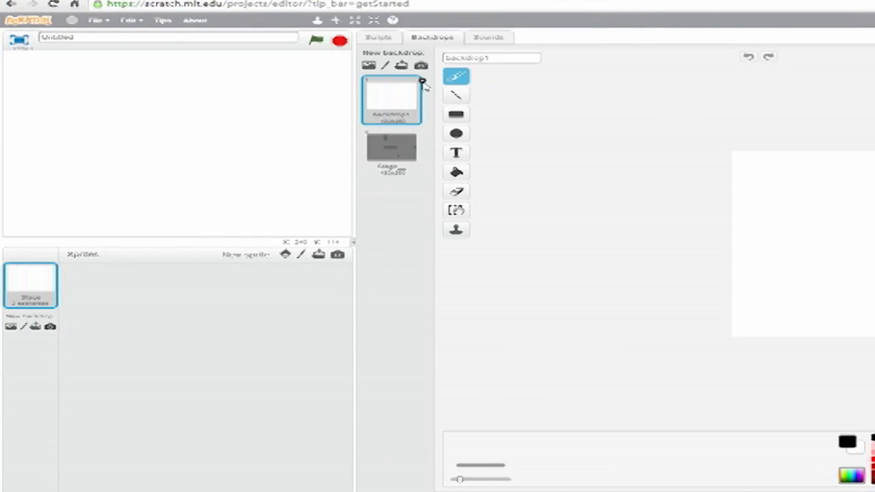
pyautogui.click(398, 66)
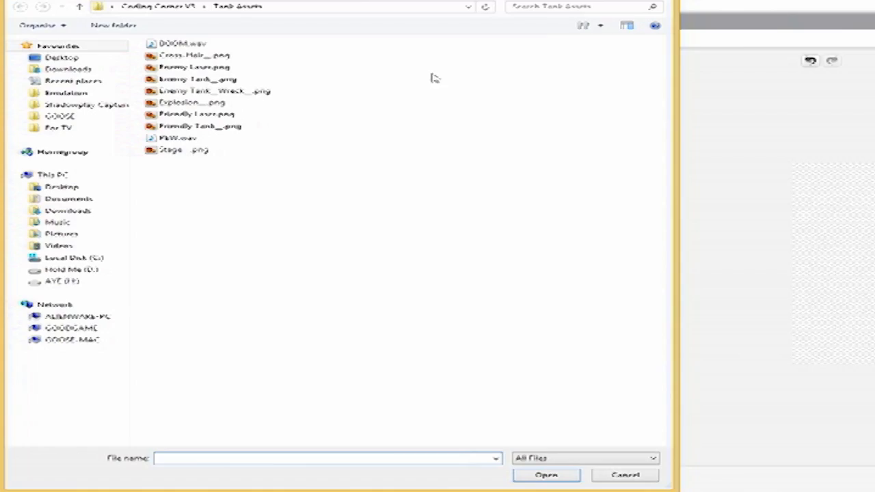
# - Import Explosion__.png and BOOM.wav, then start a Speed variable on Sprite1
pyautogui.click(192, 102)
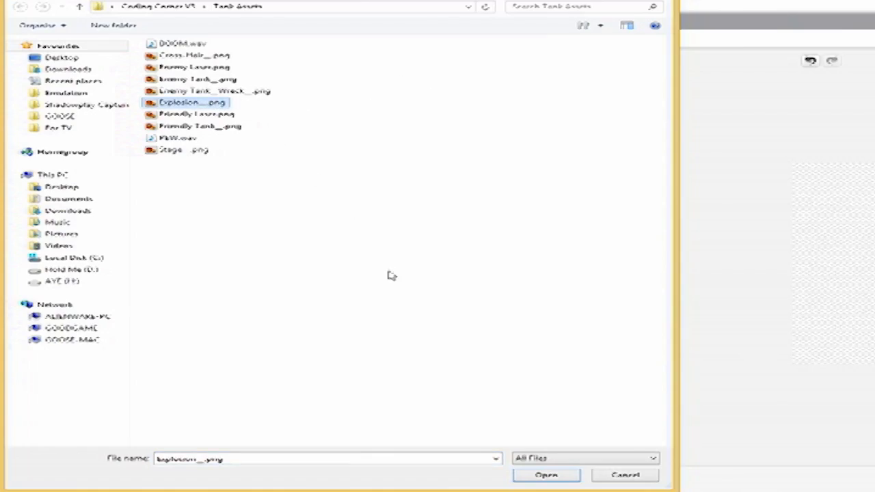
pyautogui.click(550, 475)
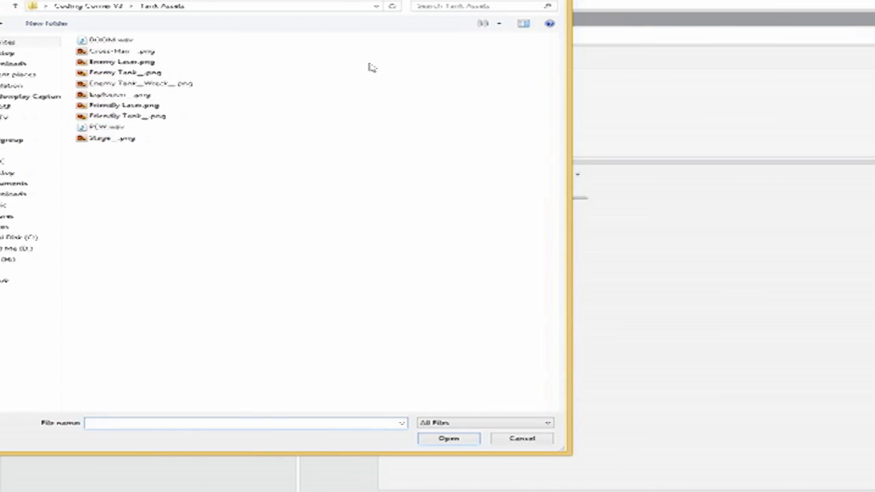
pyautogui.click(110, 38)
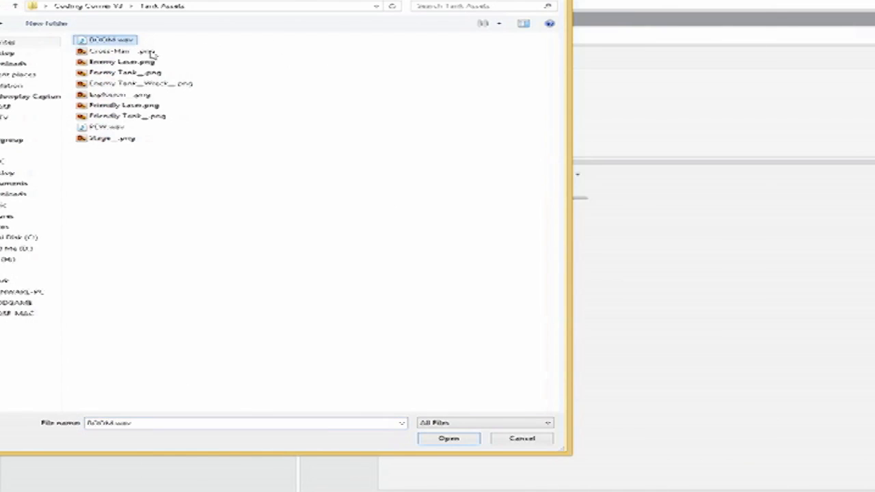
pyautogui.click(451, 439)
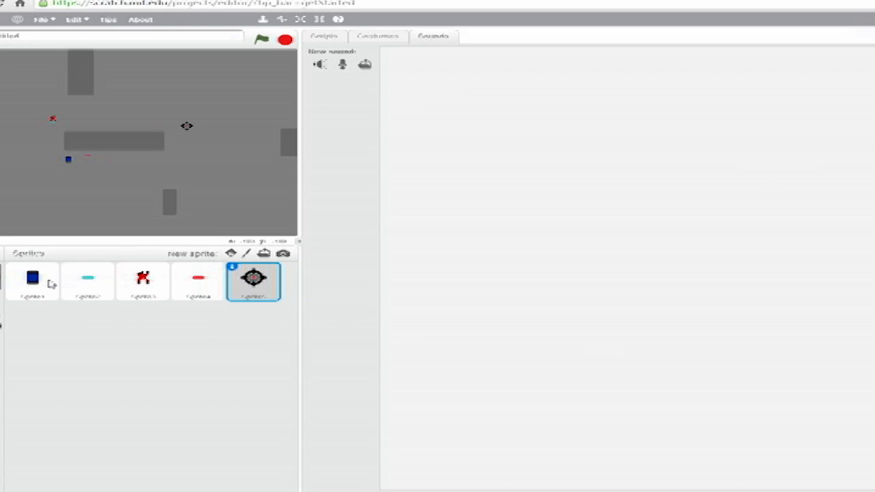
pyautogui.click(32, 280)
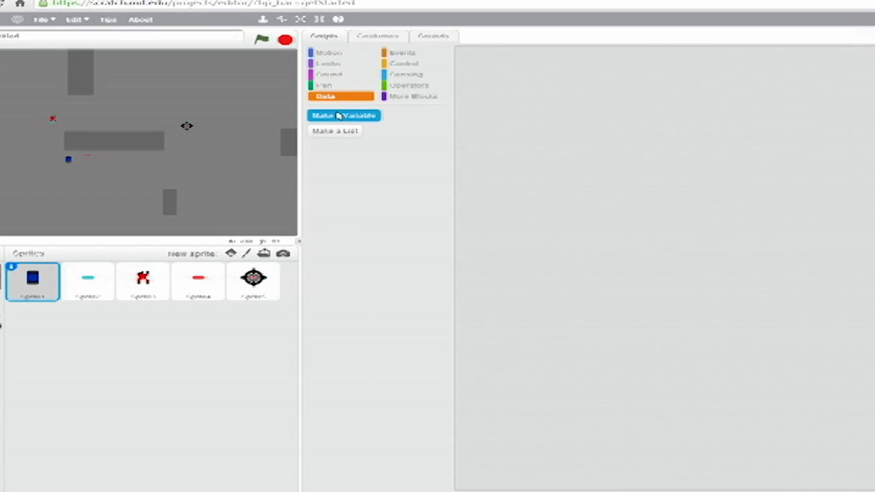
pyautogui.click(344, 115)
pyautogui.write('Speed')
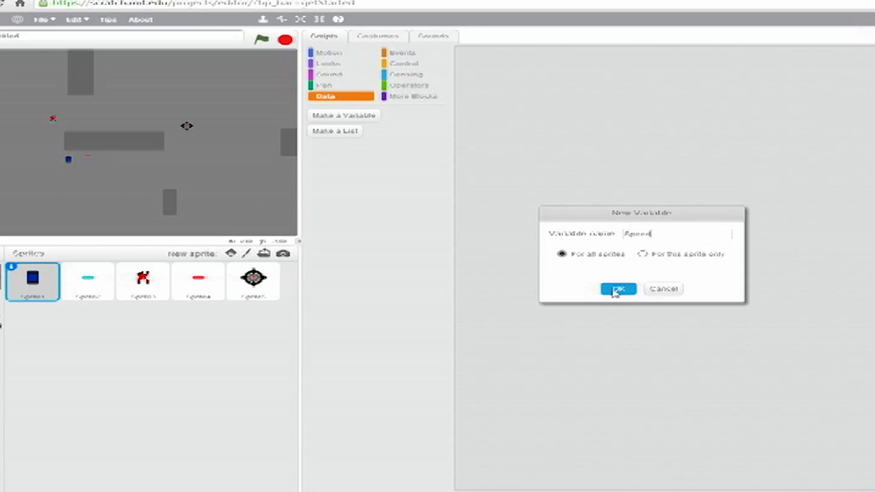
# - Confirm the Speed variable and start Sprite1's green-flag script with switch costume to Costume1
pyautogui.click(618, 288)
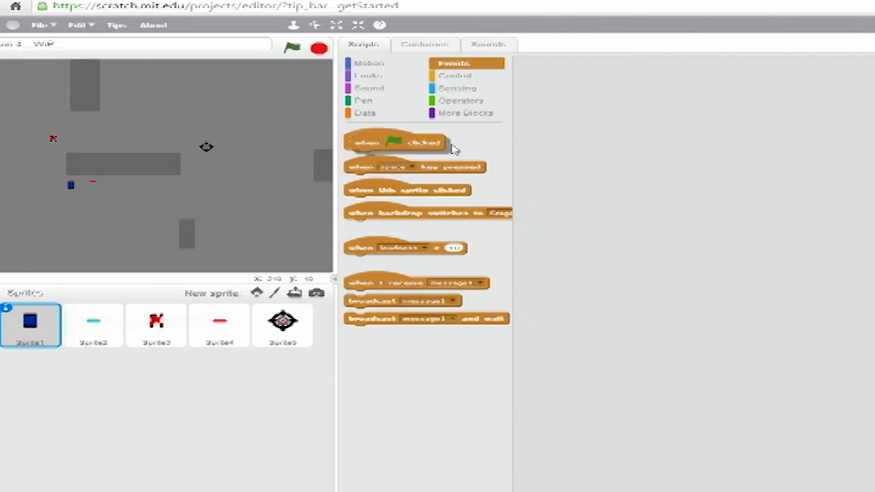
pyautogui.moveTo(393, 141); pyautogui.dragTo(574, 84)
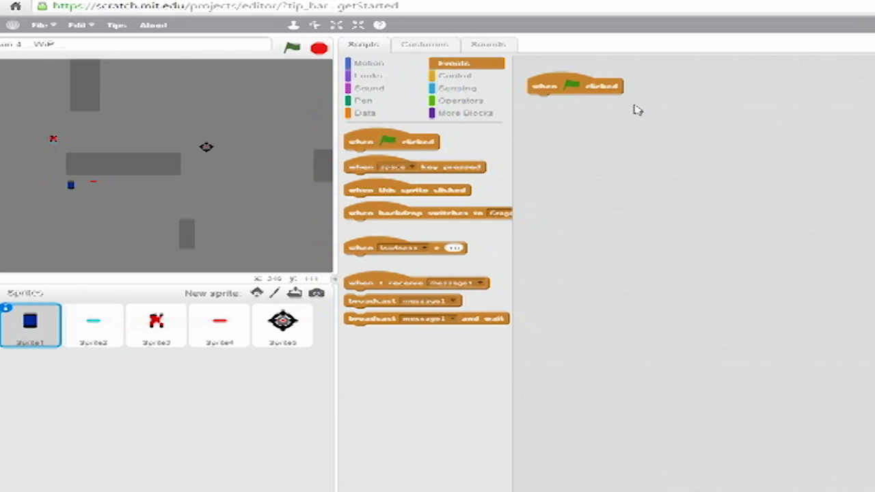
pyautogui.moveTo(401, 87)
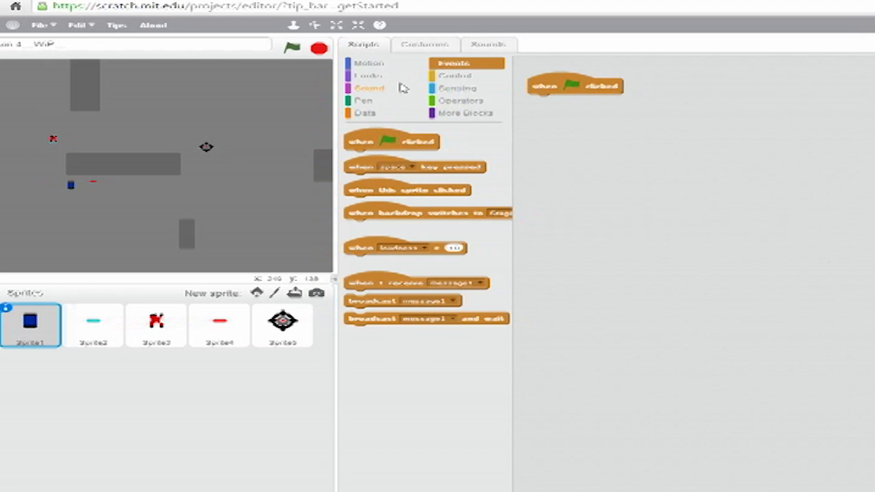
pyautogui.click(366, 75)
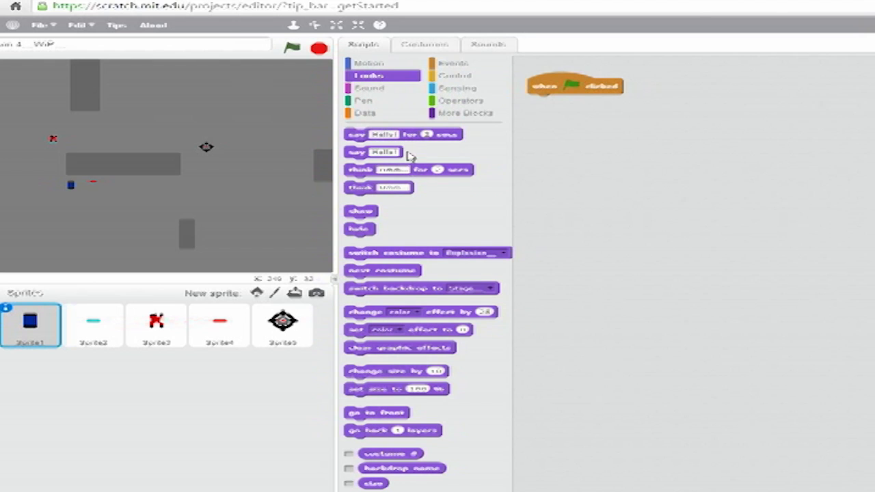
pyautogui.moveTo(426, 253); pyautogui.dragTo(622, 123)
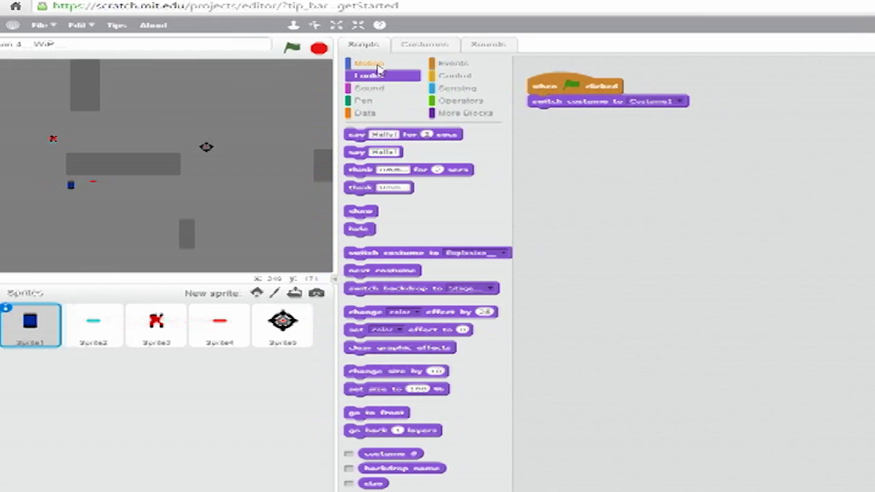
# - Add go to x:100 y:100 and a forever loop pointing towards mouse-pointer
pyautogui.click(369, 62)
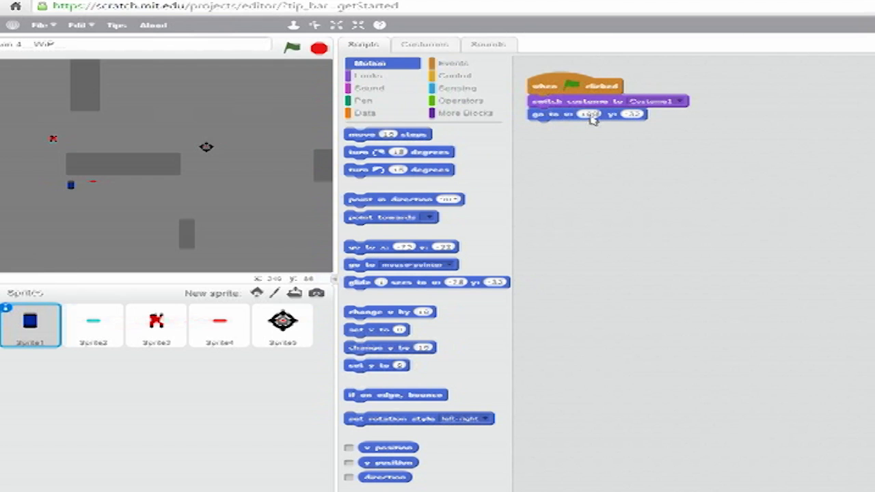
pyautogui.click(463, 75)
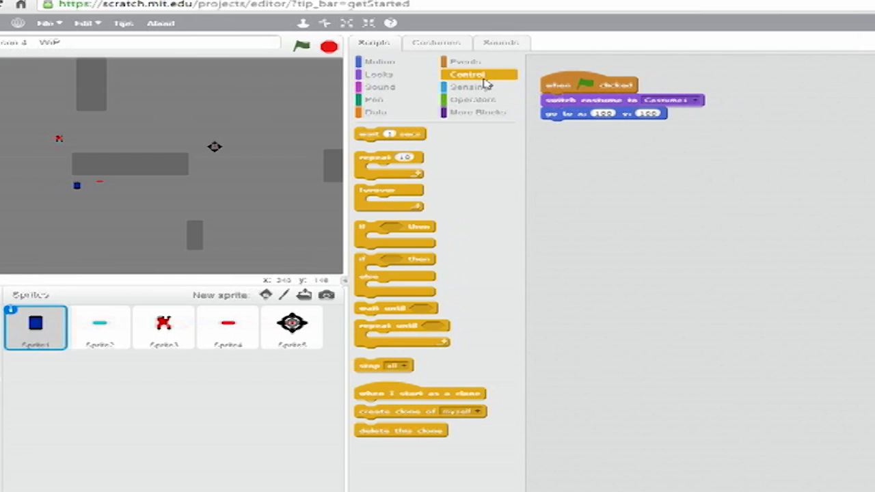
pyautogui.moveTo(390, 198); pyautogui.dragTo(574, 150)
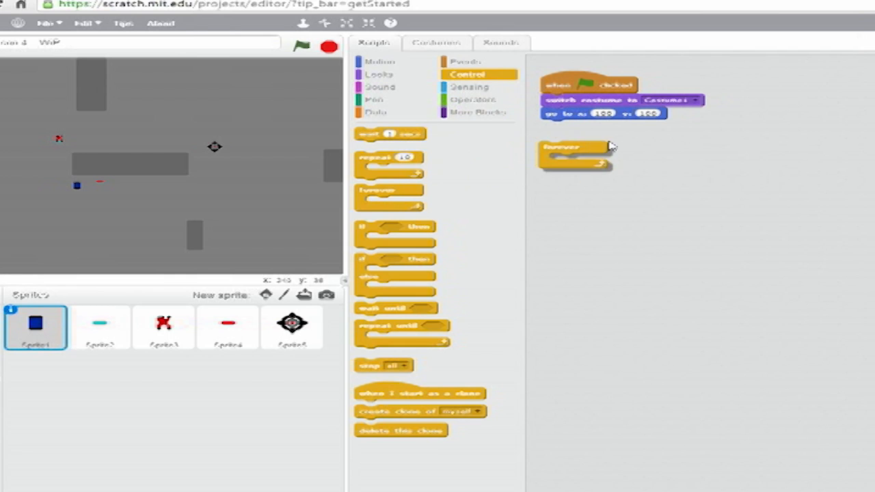
pyautogui.click(378, 61)
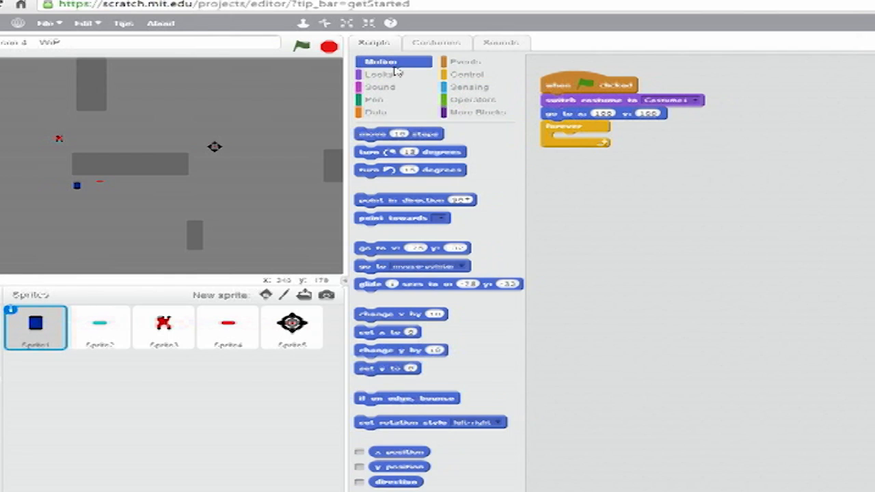
pyautogui.moveTo(402, 218); pyautogui.dragTo(564, 163)
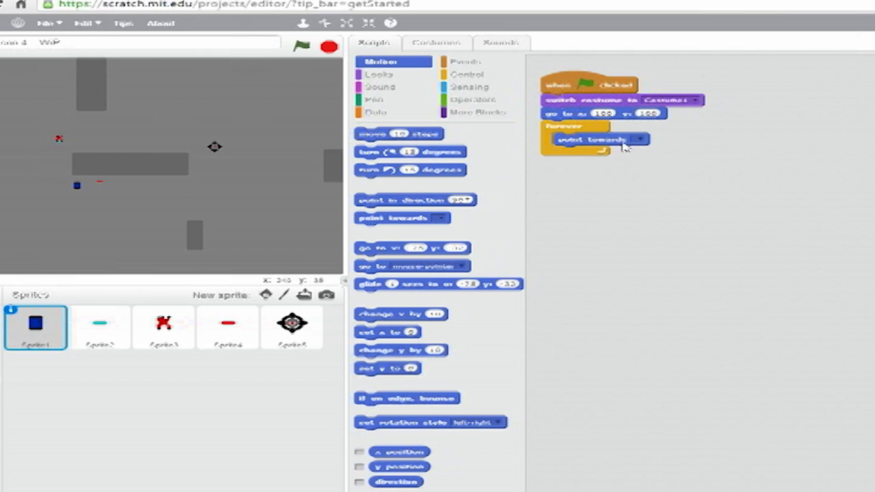
pyautogui.click(639, 139)
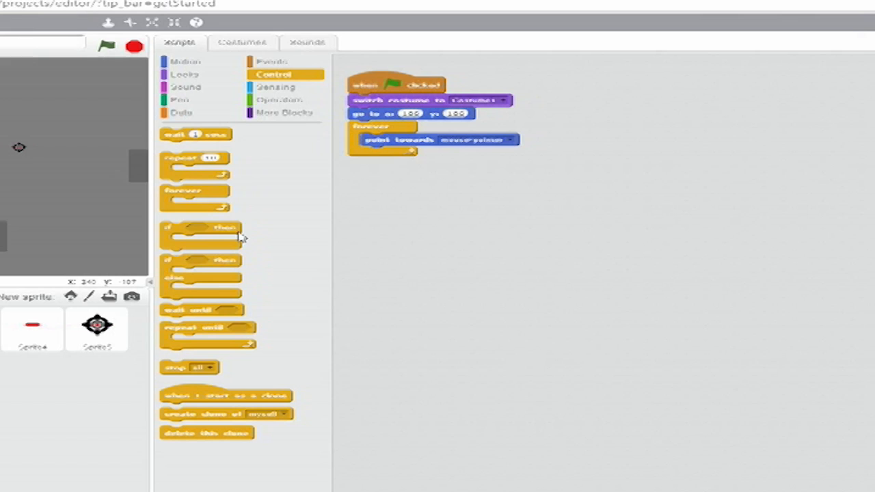
# - Add an if inside forever checking touching the sampled grey wall colour
pyautogui.moveTo(200, 232); pyautogui.dragTo(383, 154)
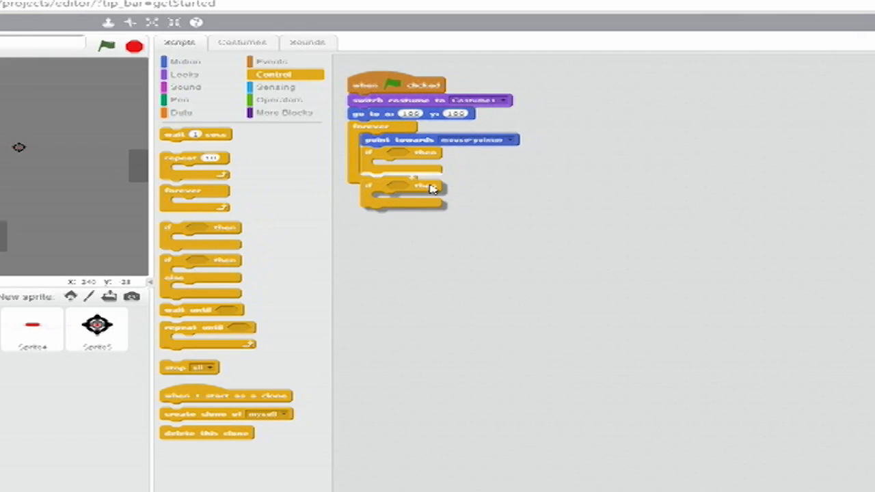
pyautogui.click(275, 87)
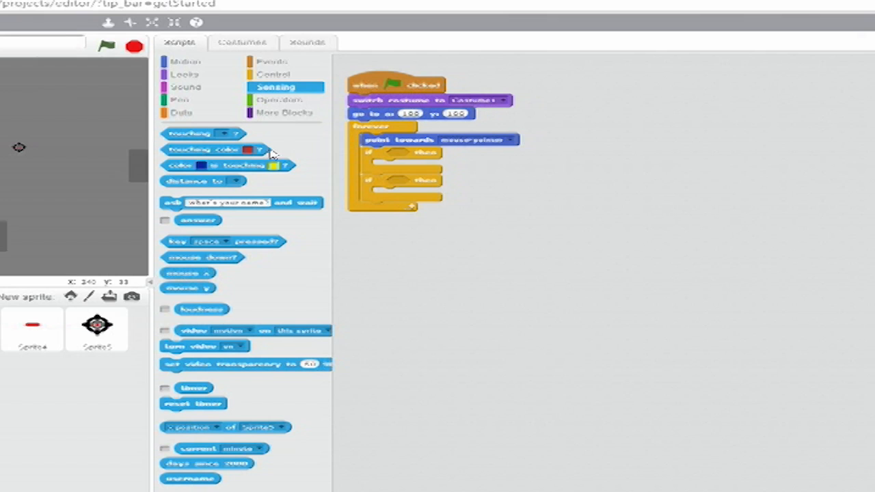
pyautogui.moveTo(192, 149); pyautogui.dragTo(424, 157)
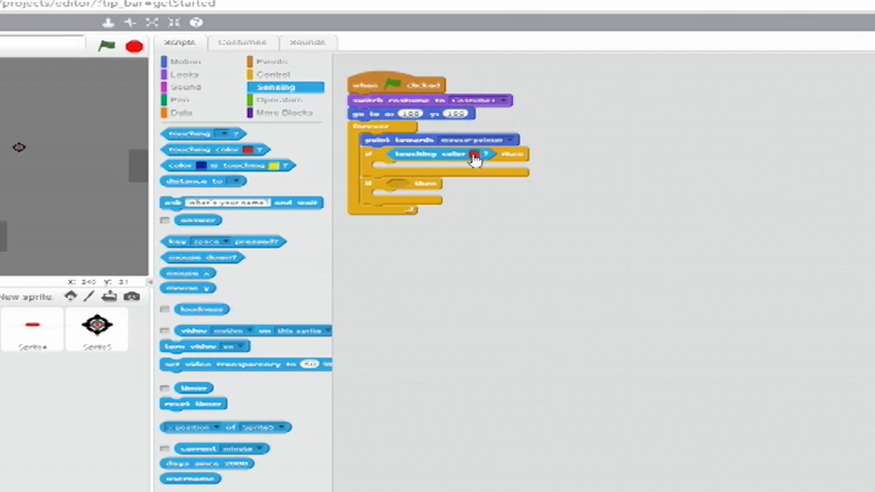
pyautogui.moveTo(137, 171)
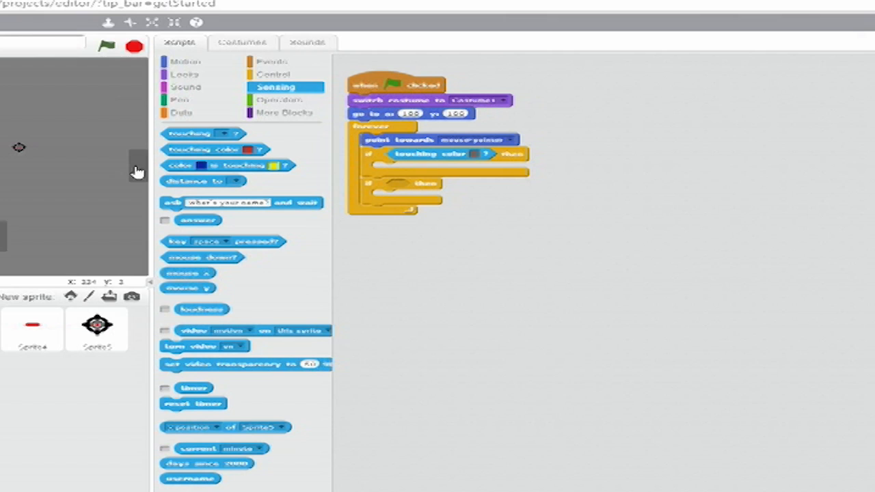
pyautogui.click(187, 61)
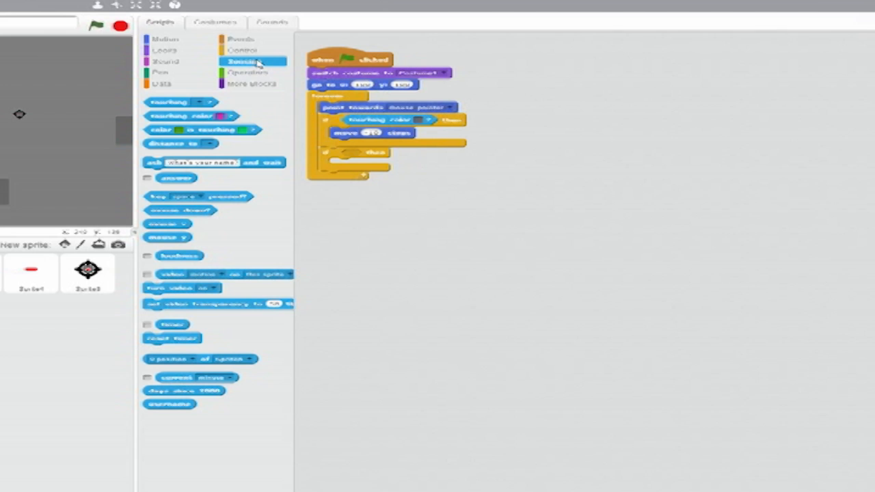
# - Add a second if with a touching-color check sampled from the wall grey
pyautogui.moveTo(191, 115); pyautogui.dragTo(370, 170)
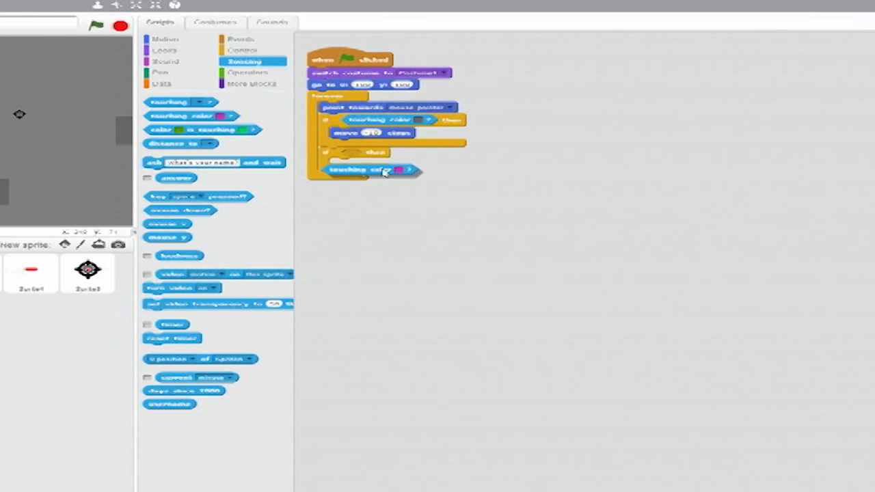
pyautogui.moveTo(366, 171); pyautogui.dragTo(402, 153)
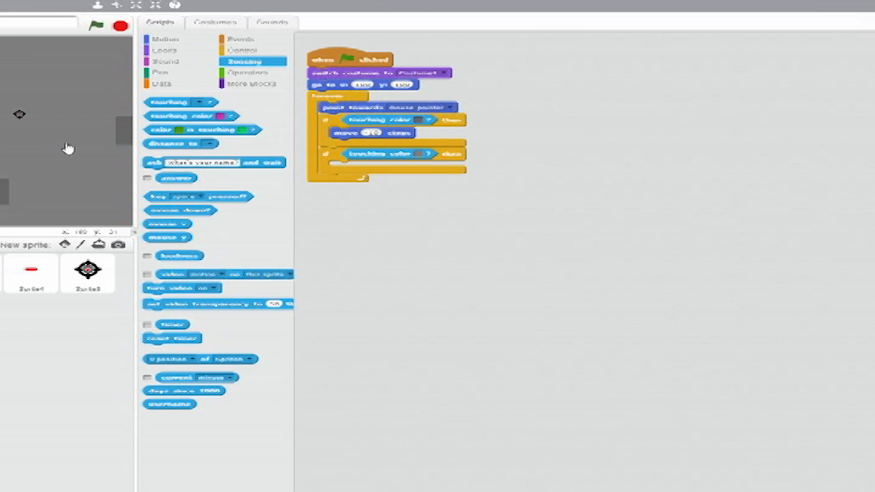
pyautogui.click(164, 39)
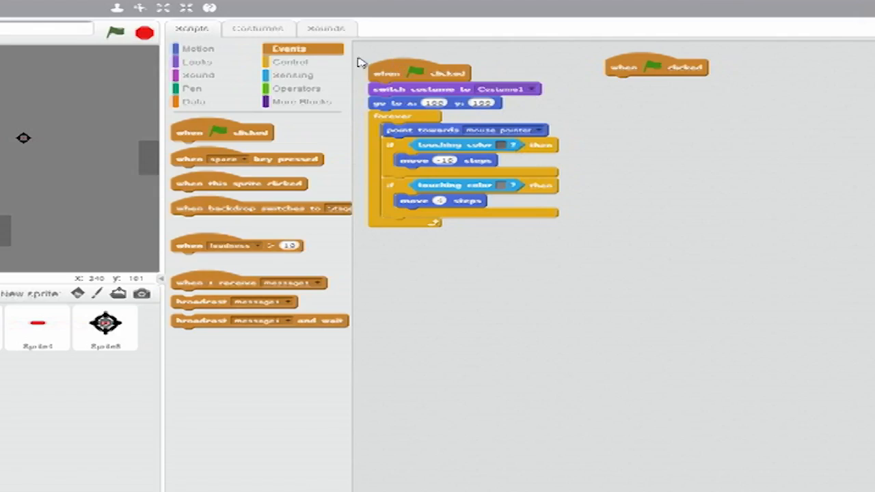
# - Set up the touching-sprite check and stop 'other scripts in sprite'
pyautogui.click(295, 62)
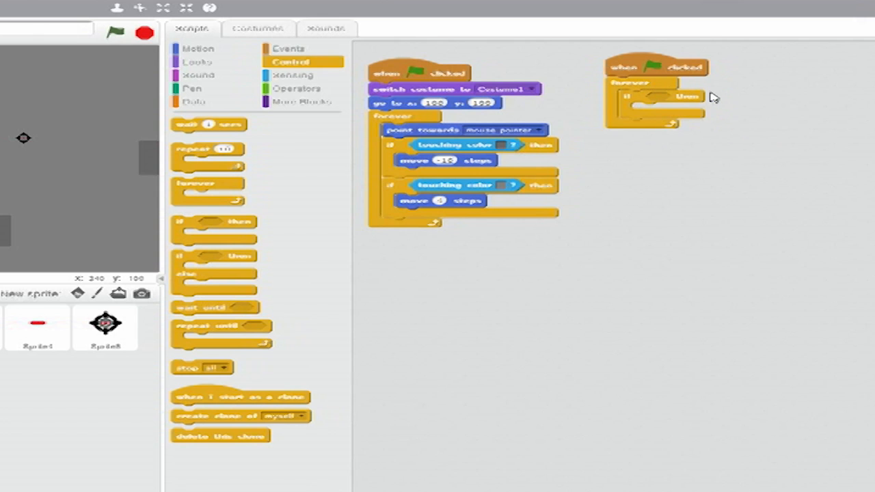
pyautogui.click(287, 75)
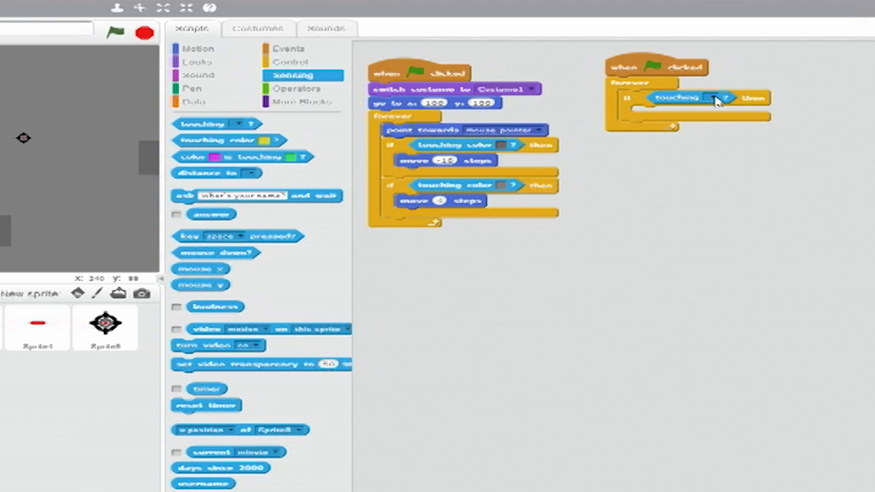
pyautogui.click(716, 98)
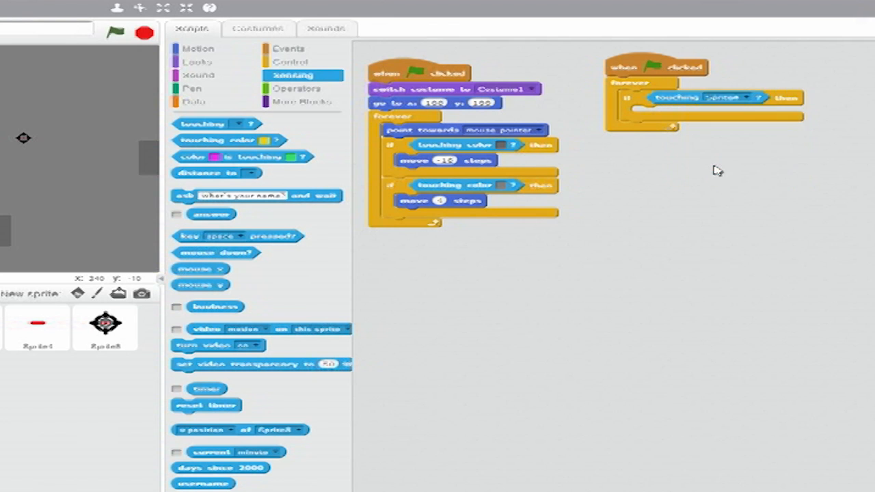
pyautogui.click(287, 59)
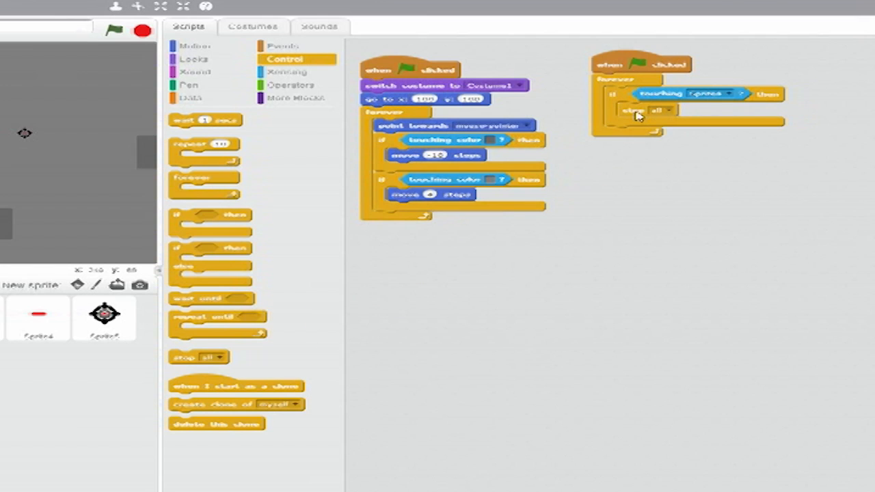
pyautogui.rightClick(639, 113)
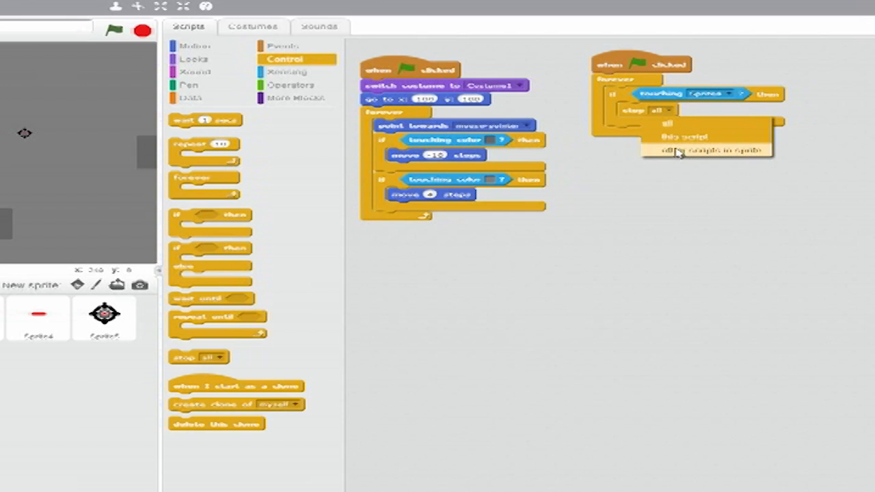
pyautogui.click(711, 145)
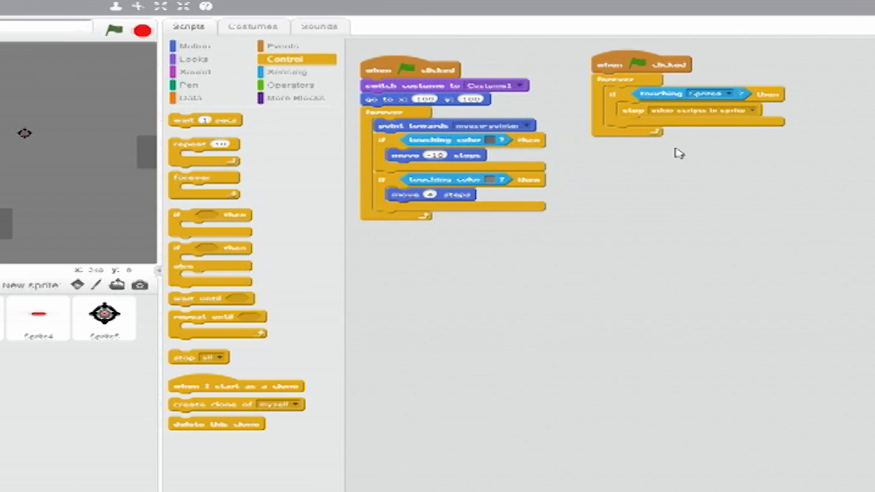
# - Add switch costume to Explosion, play sound BOOM until done, and stop all
pyautogui.click(193, 59)
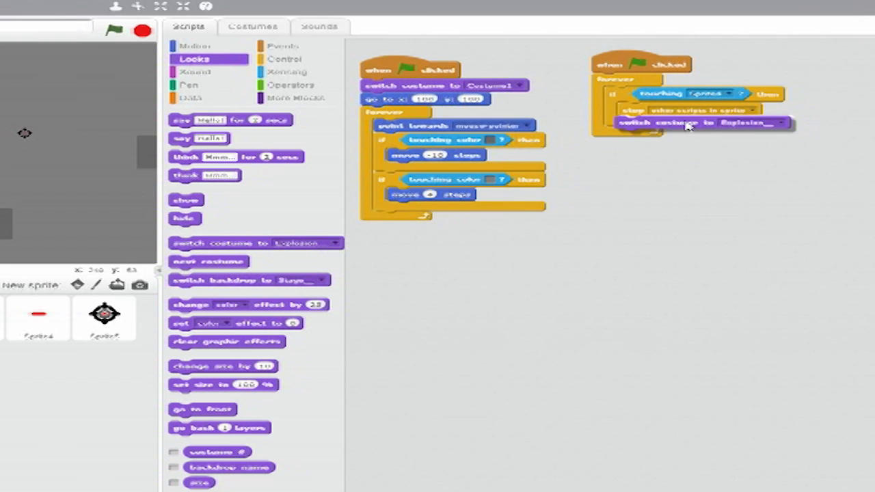
pyautogui.click(780, 121)
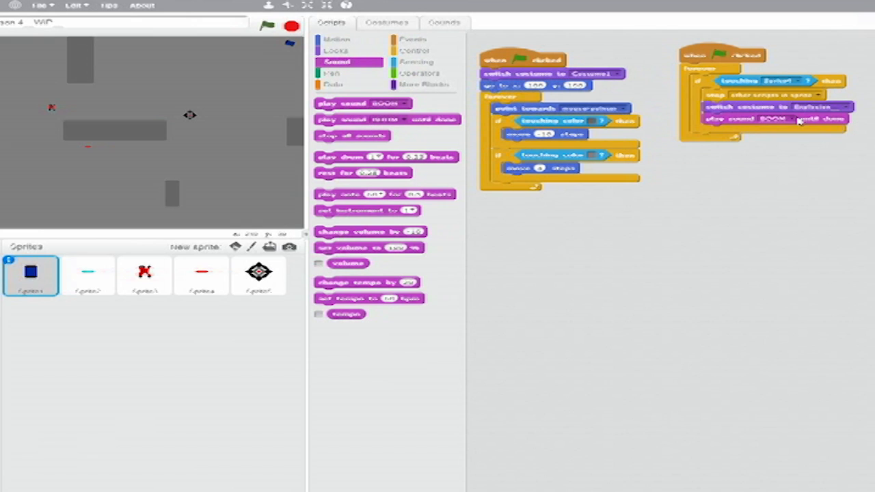
pyautogui.moveTo(795, 135)
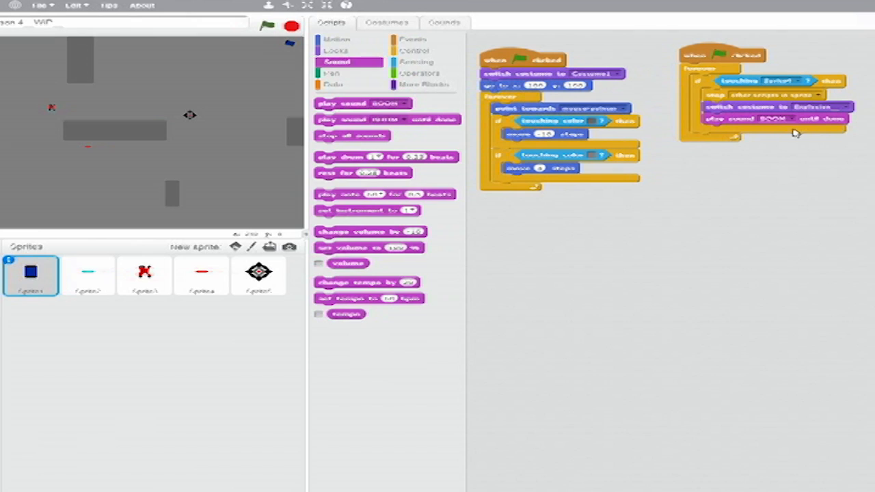
pyautogui.click(412, 50)
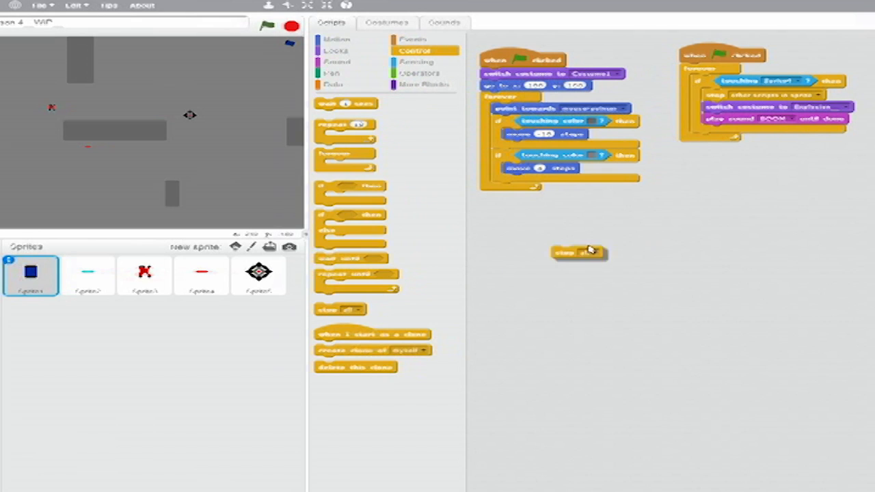
pyautogui.moveTo(577, 253); pyautogui.dragTo(735, 132)
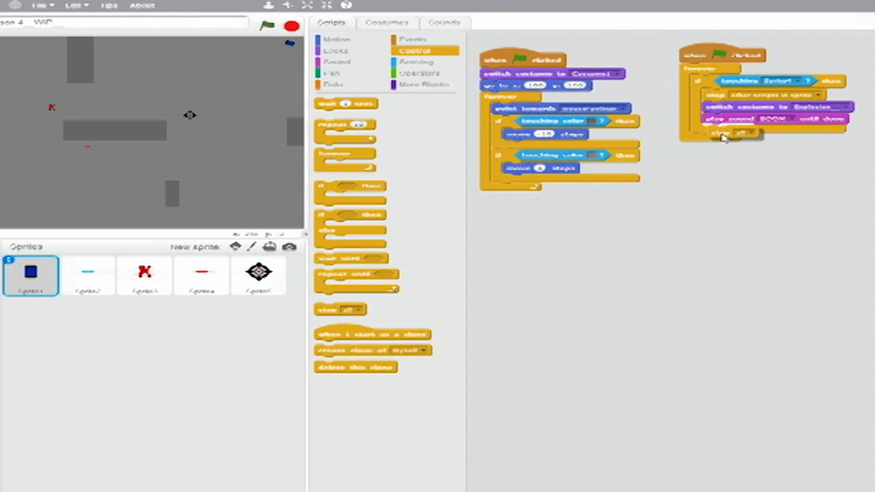
pyautogui.click(746, 130)
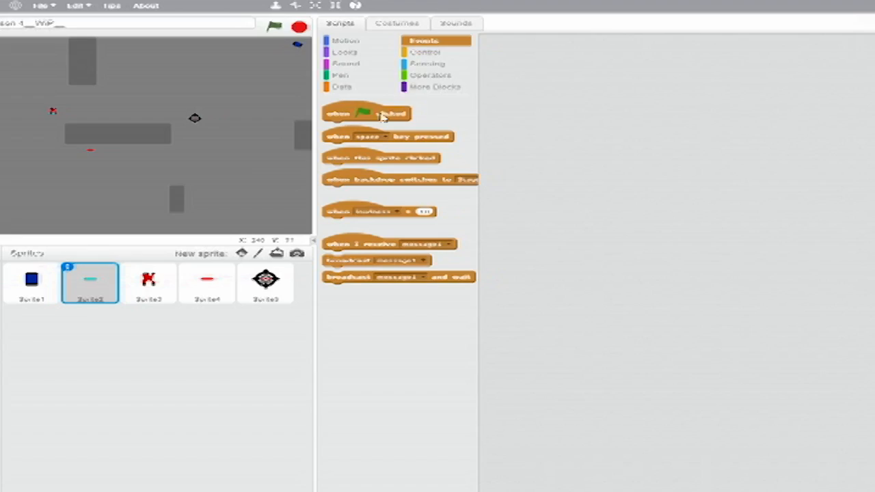
# - Give Sprite2 a green-flag script setting the ghost effect to 100, followed by a forever loop
pyautogui.moveTo(367, 113); pyautogui.dragTo(534, 55)
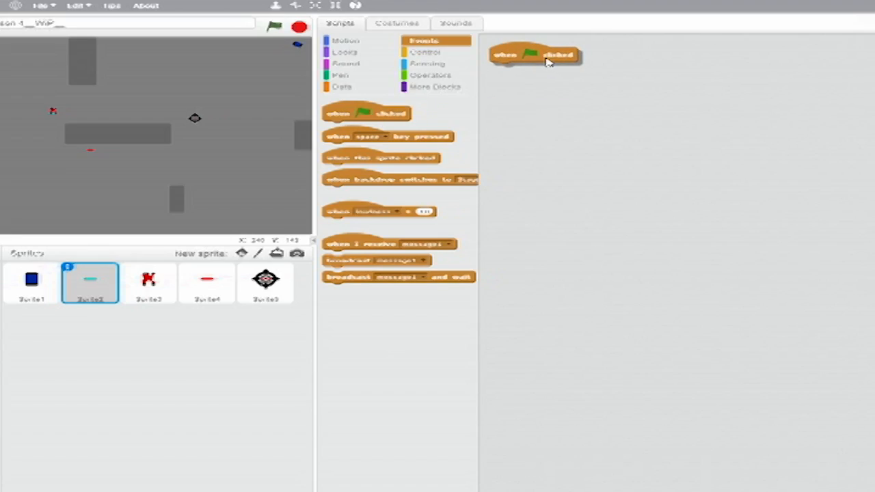
pyautogui.click(357, 52)
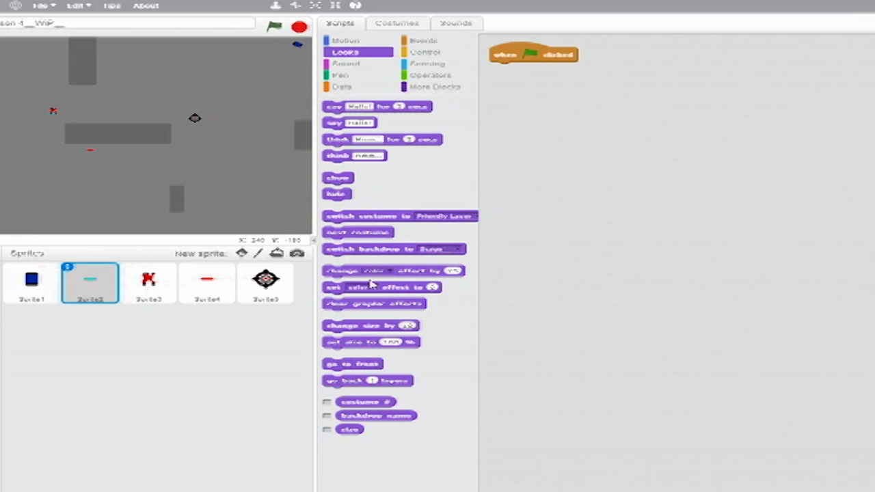
pyautogui.moveTo(380, 286); pyautogui.dragTo(547, 68)
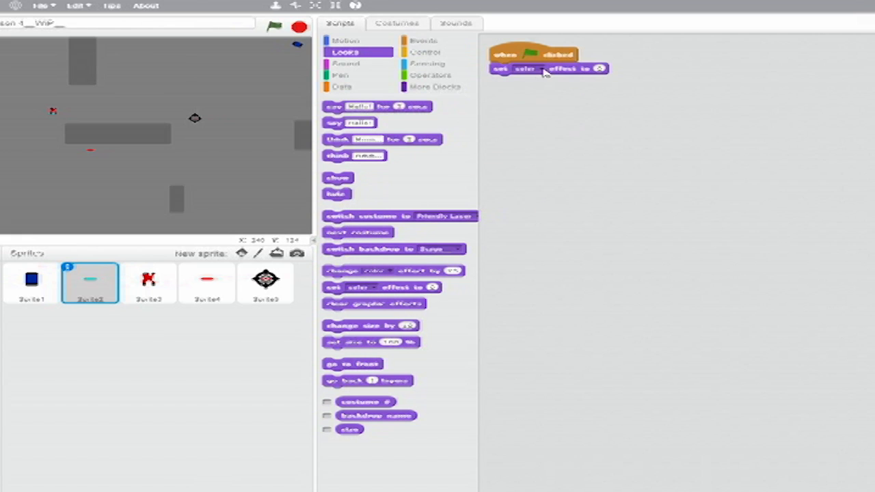
pyautogui.click(528, 68)
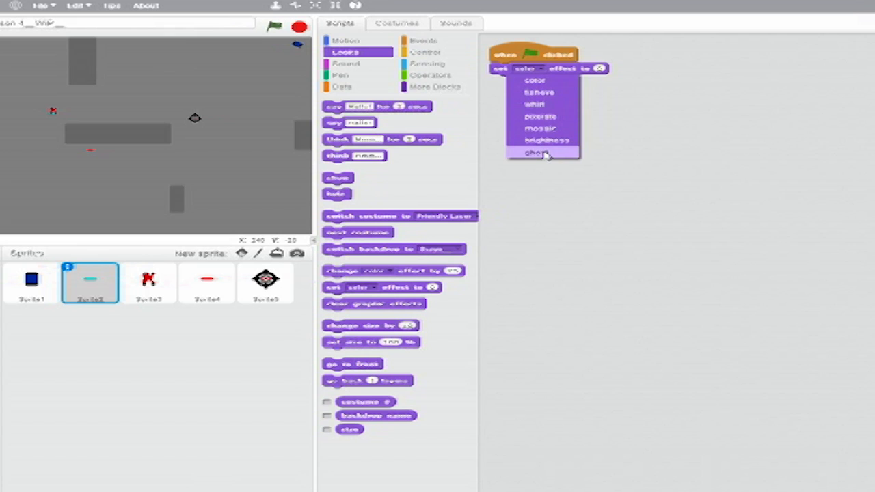
pyautogui.click(534, 151)
pyautogui.write('100')
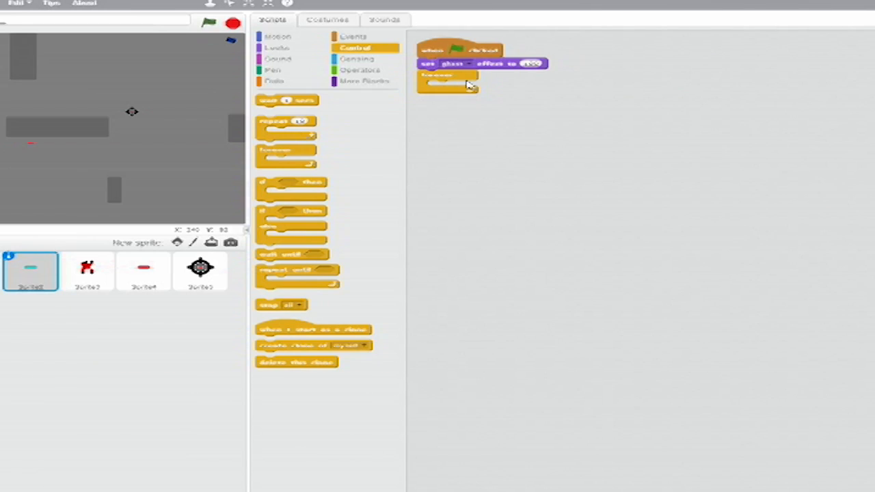
# - Make the laser go to Sprite1 and point towards mouse-pointer in its loop
pyautogui.click(274, 36)
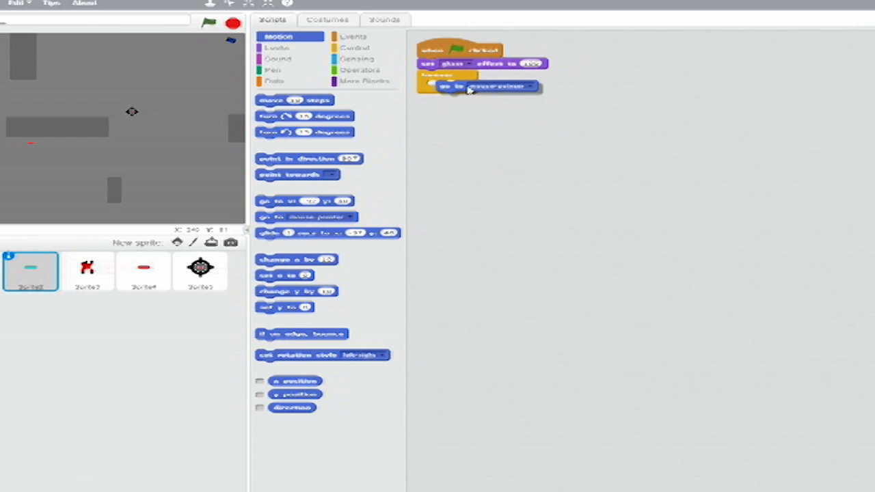
pyautogui.click(528, 87)
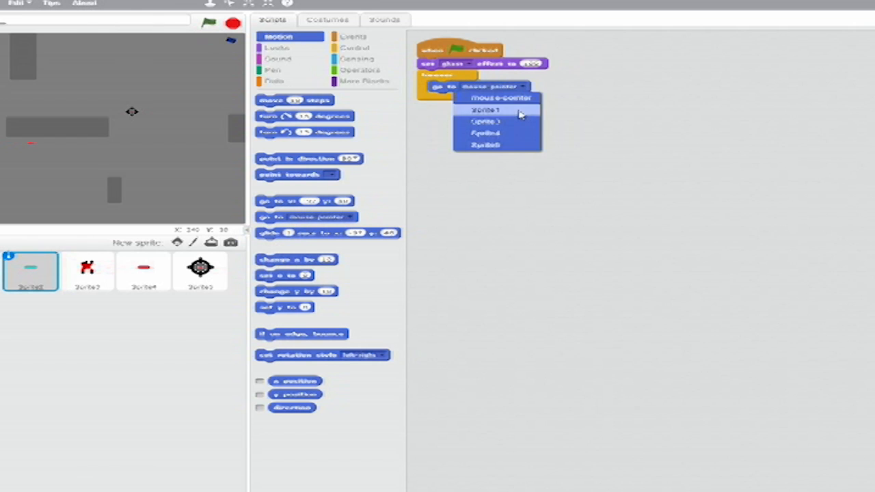
pyautogui.click(485, 110)
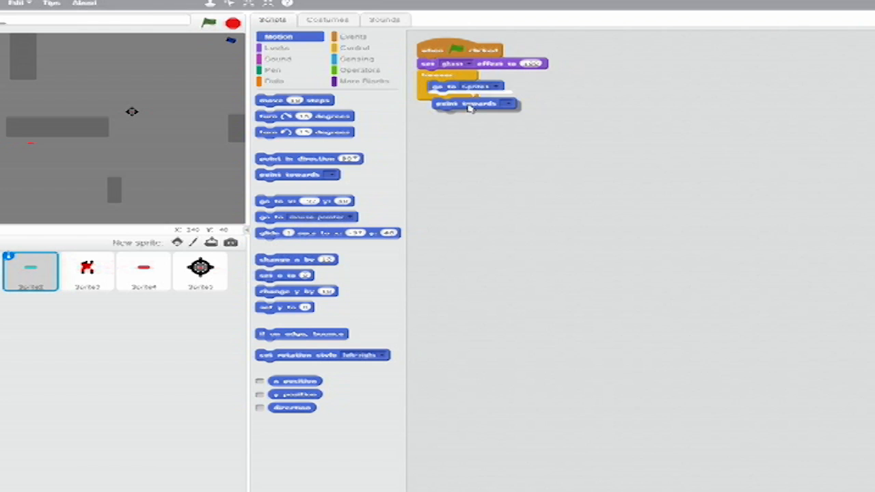
pyautogui.click(511, 103)
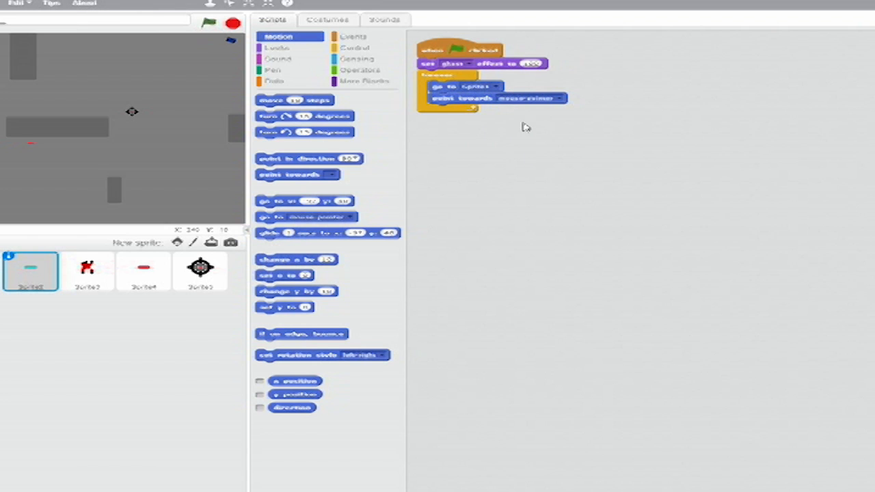
# - Add an if mouse down? block that sets the ghost effect to 0
pyautogui.click(354, 48)
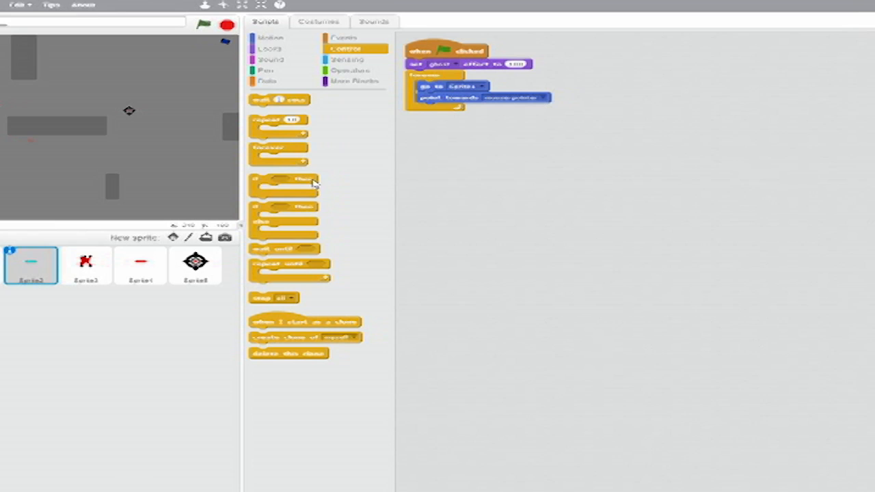
pyautogui.moveTo(282, 184); pyautogui.dragTo(451, 109)
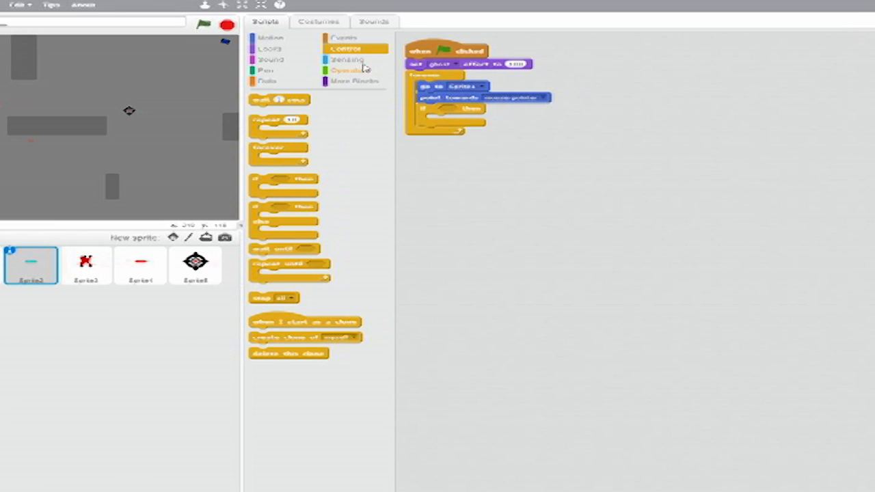
pyautogui.click(344, 60)
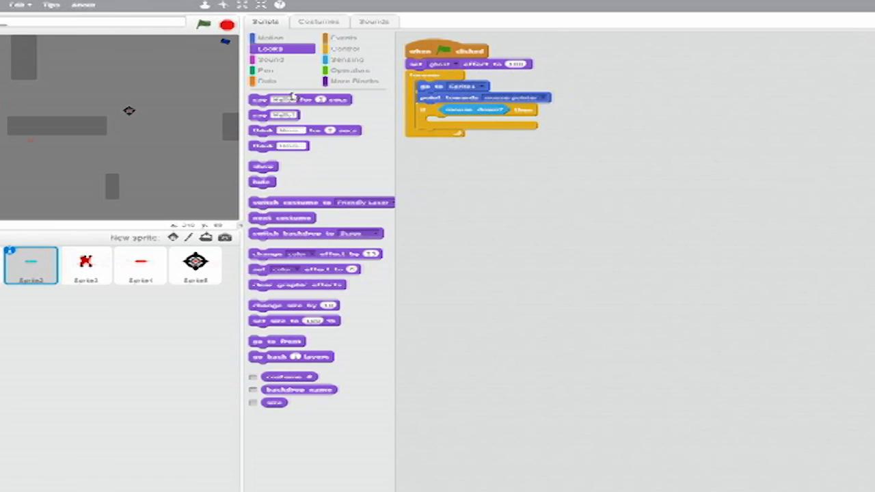
pyautogui.moveTo(287, 269); pyautogui.dragTo(430, 158)
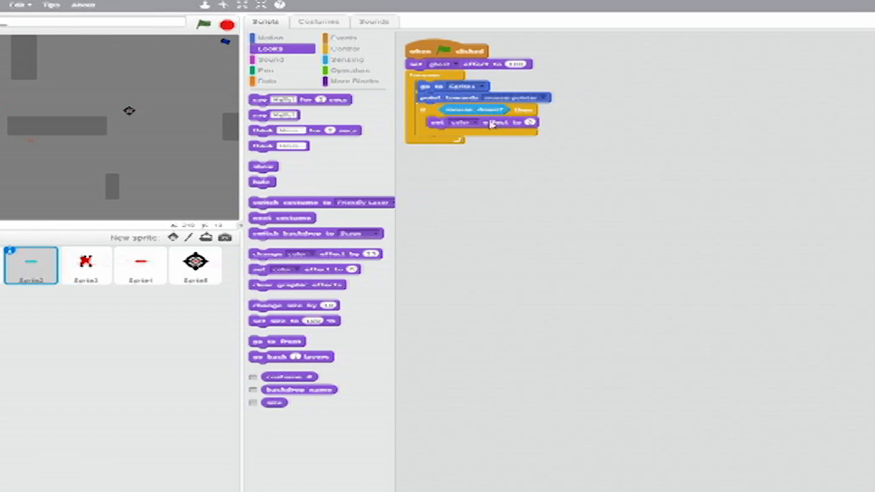
pyautogui.click(476, 122)
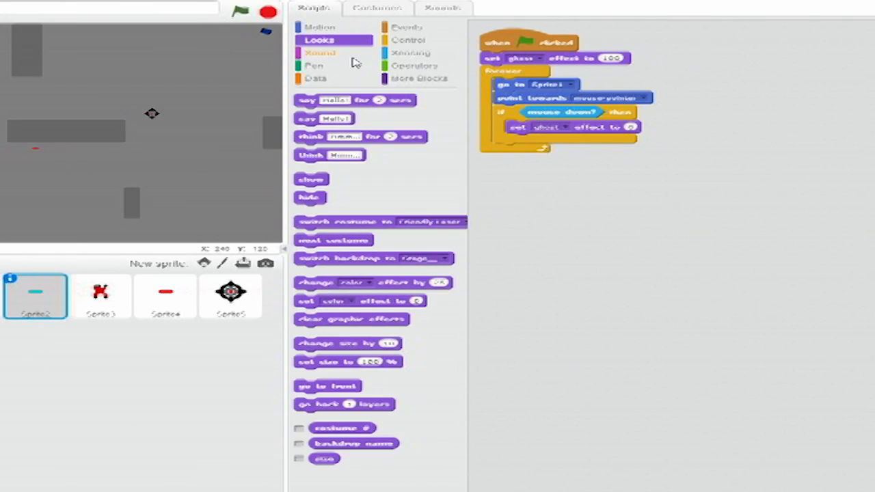
# - Add play sound PEW and repeat until touching the wall colour or the edge
pyautogui.click(318, 52)
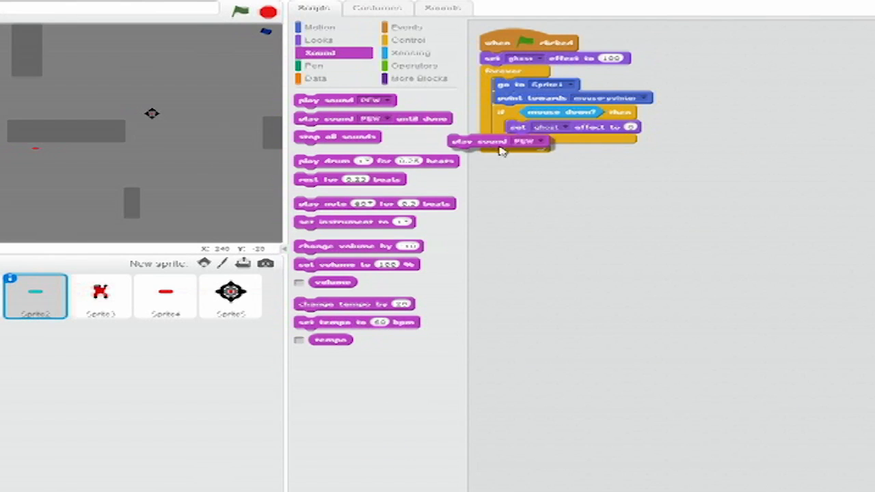
pyautogui.moveTo(499, 141); pyautogui.dragTo(547, 140)
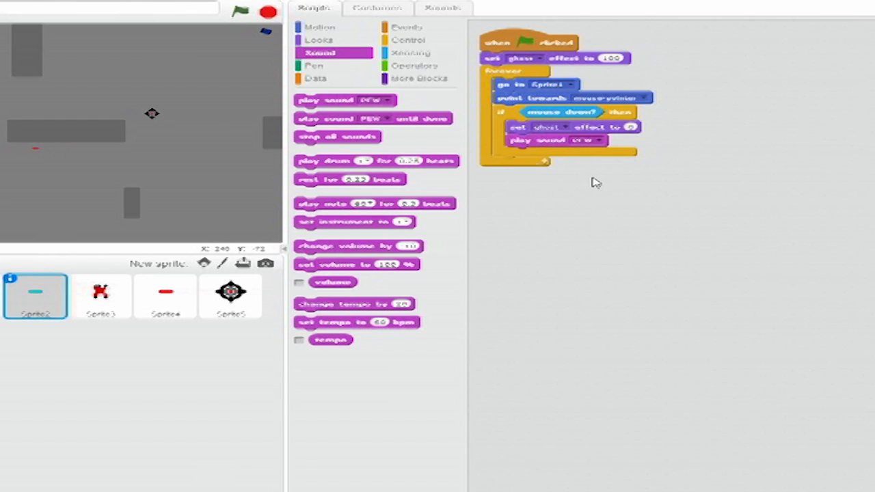
pyautogui.click(413, 39)
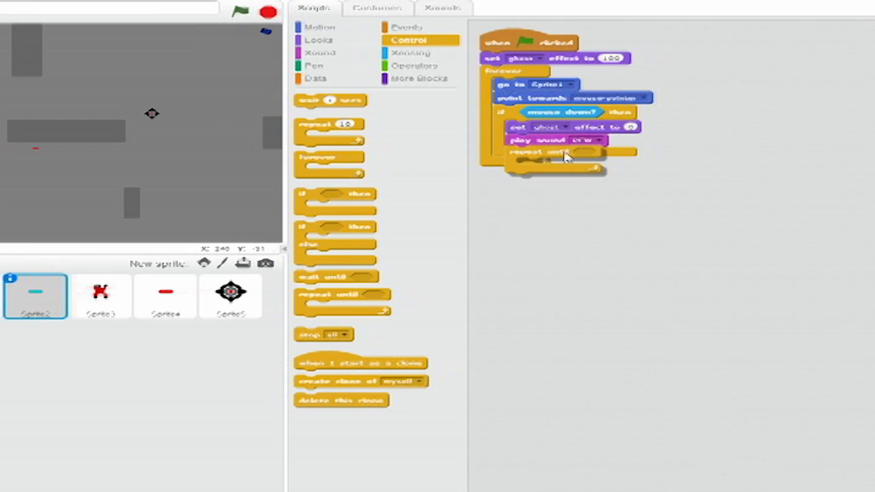
pyautogui.click(415, 66)
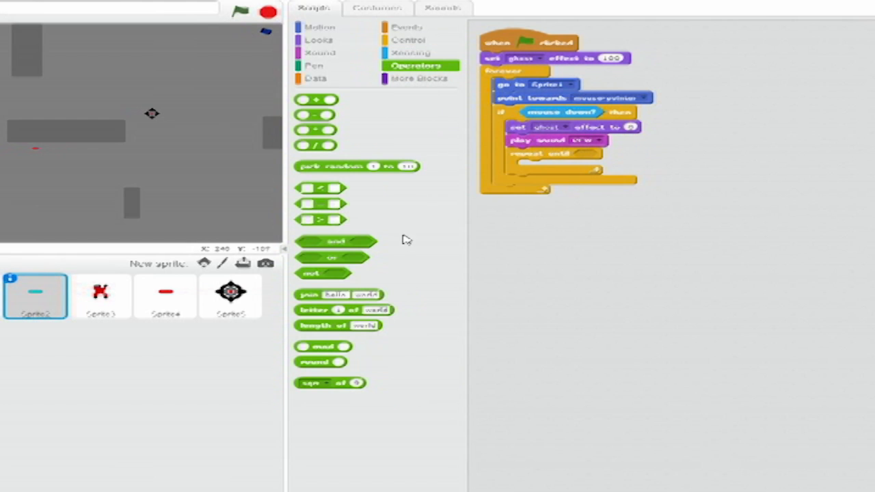
pyautogui.moveTo(332, 258); pyautogui.dragTo(589, 202)
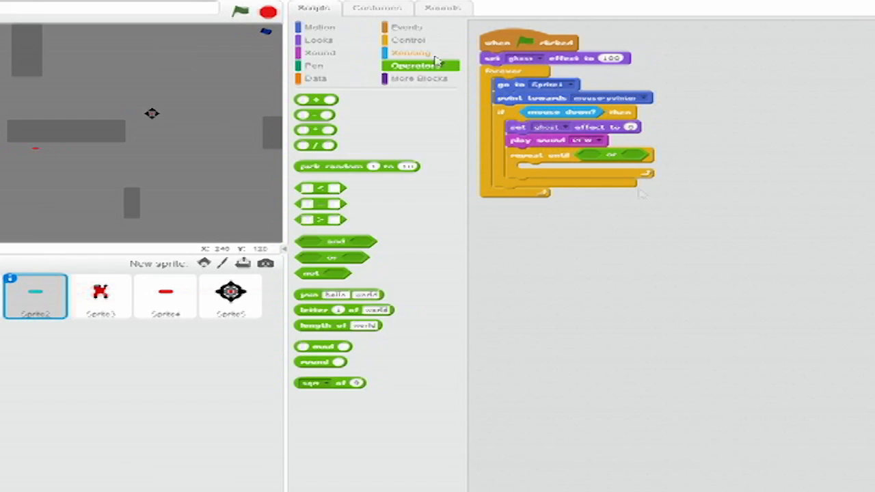
pyautogui.click(407, 52)
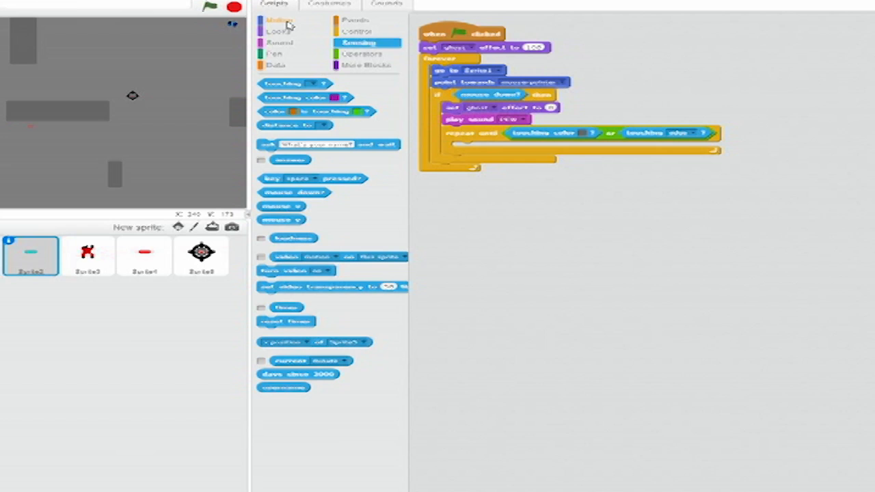
# - Put move steps inside the repeat loop and add a set ghost effect block afterward
pyautogui.click(277, 20)
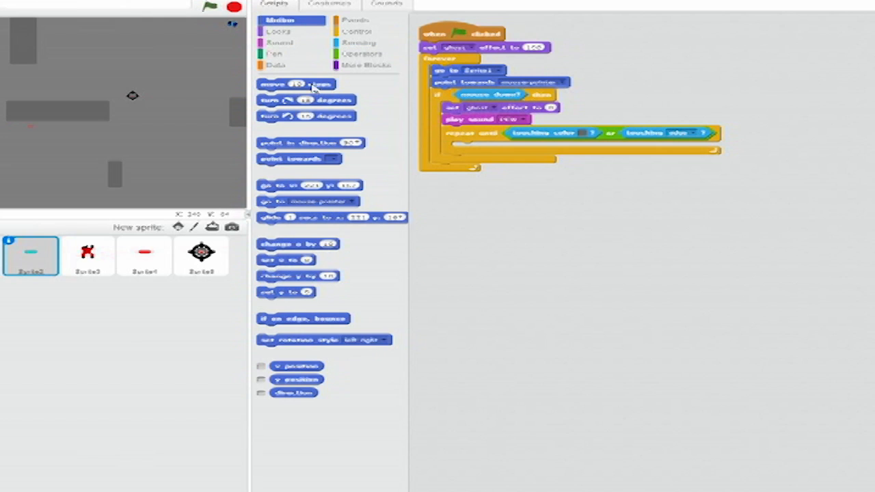
pyautogui.moveTo(296, 83); pyautogui.dragTo(500, 144)
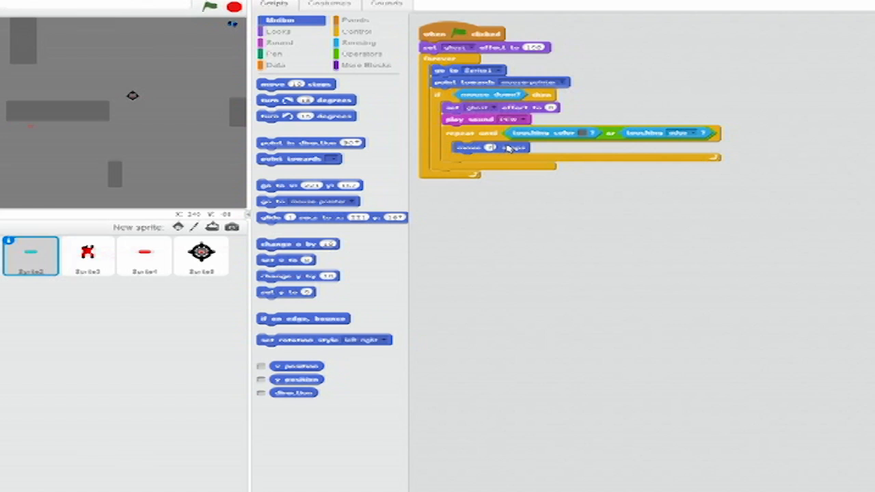
pyautogui.click(284, 31)
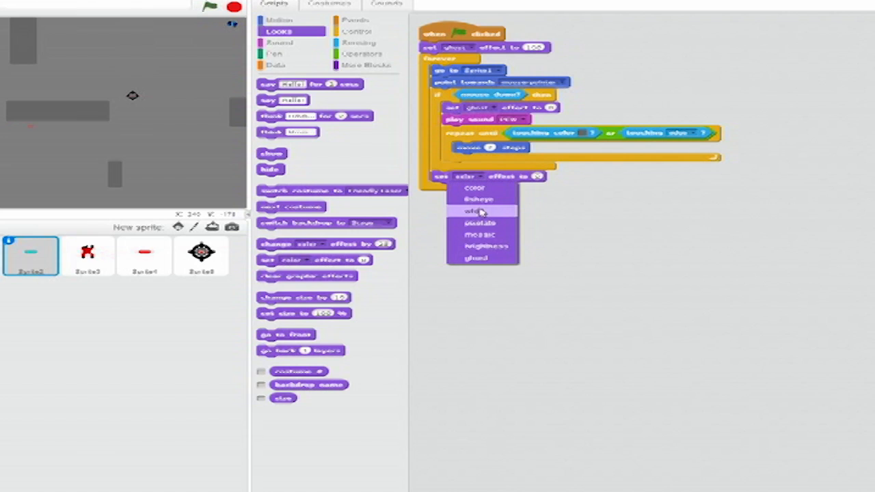
pyautogui.click(476, 209)
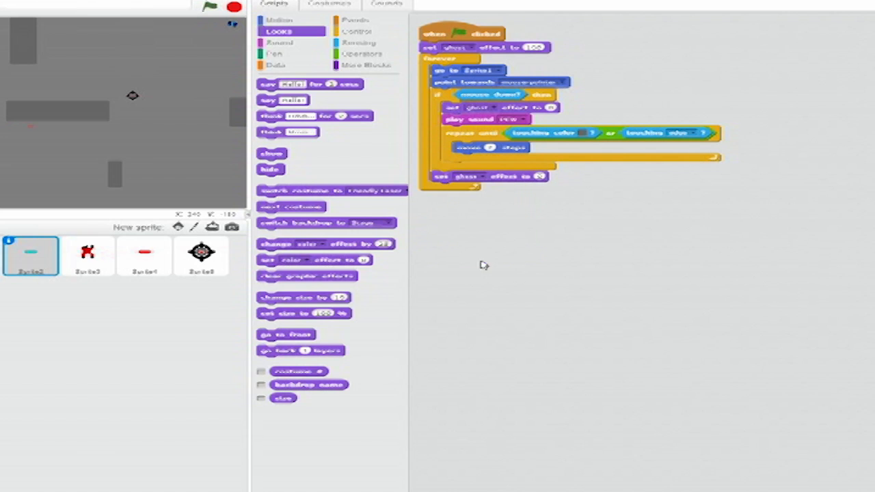